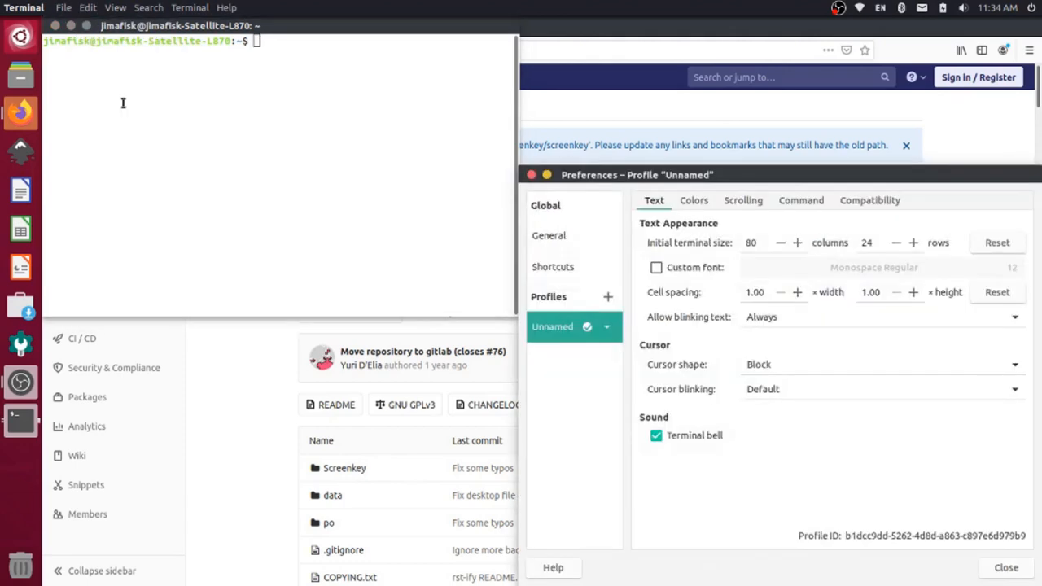
Bring the GNOME Terminal window into focus.
click(693, 200)
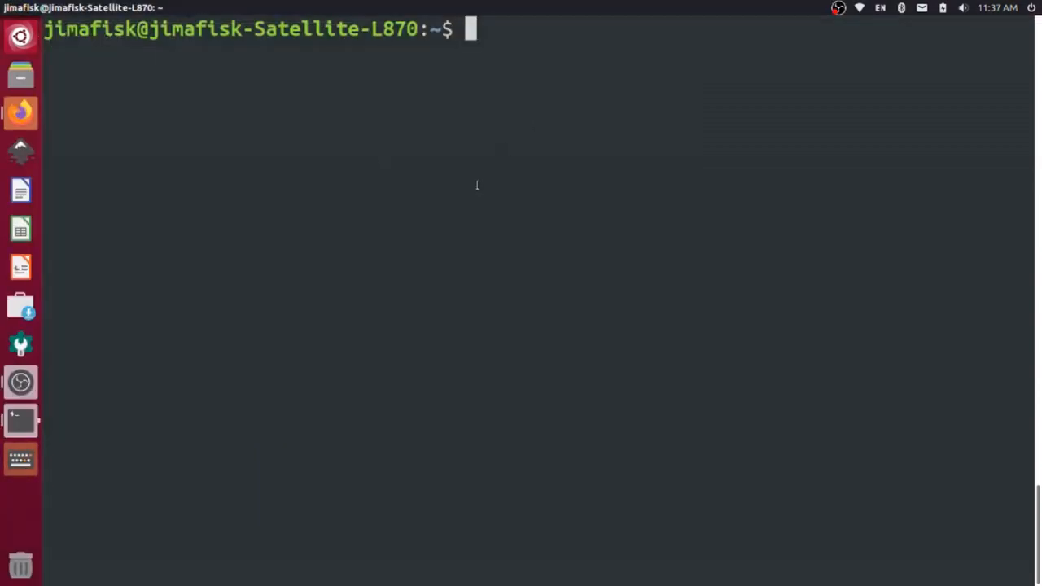
text(hello worl)
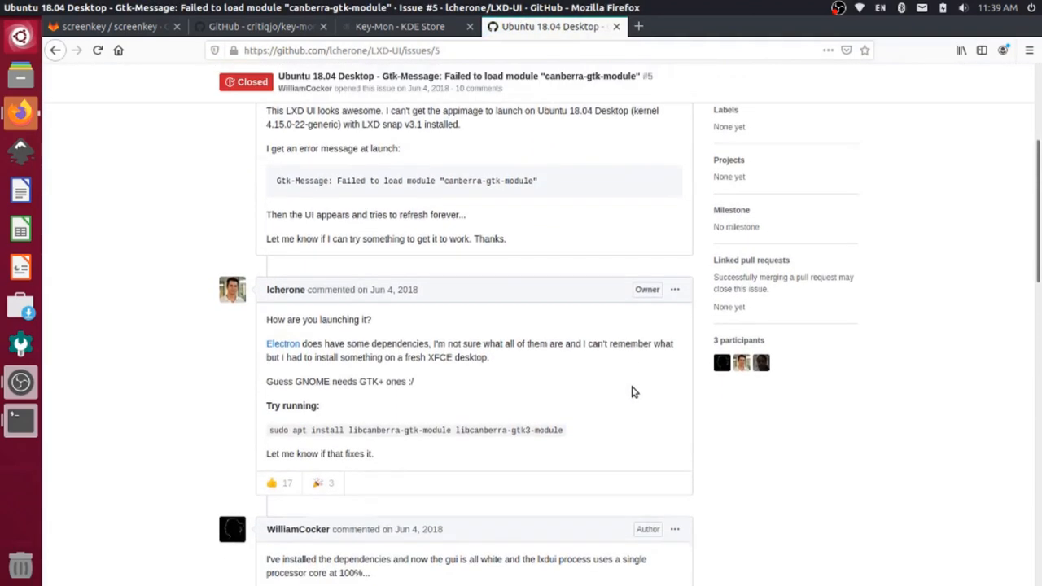
Switch from Firefox back to the terminal with the libcanberra install command copied.
key(alt+tab)
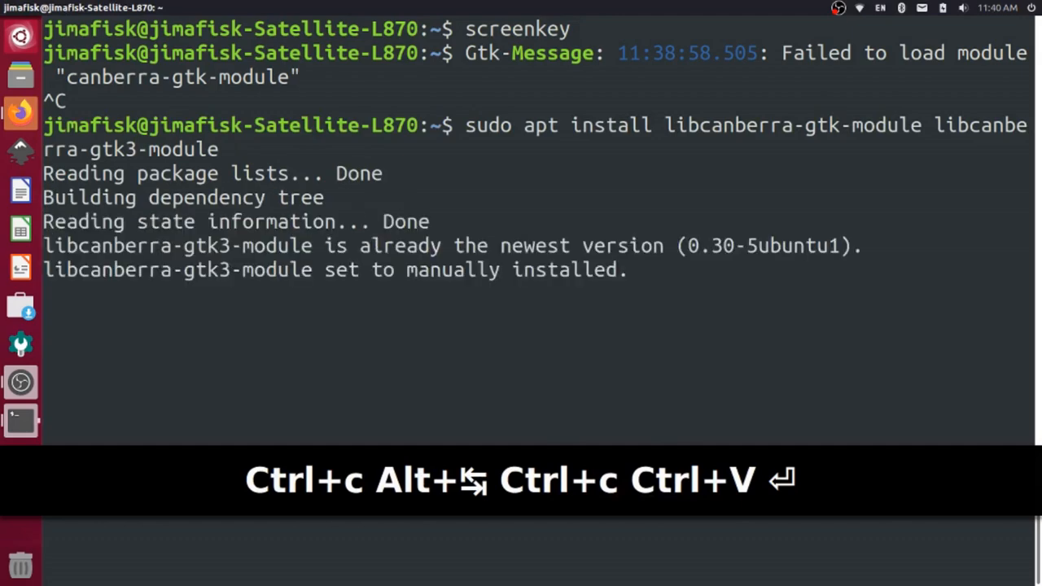
Confirm the libcanberra package install and begin typing 'screenkey' to relaunch it.
key(Return)
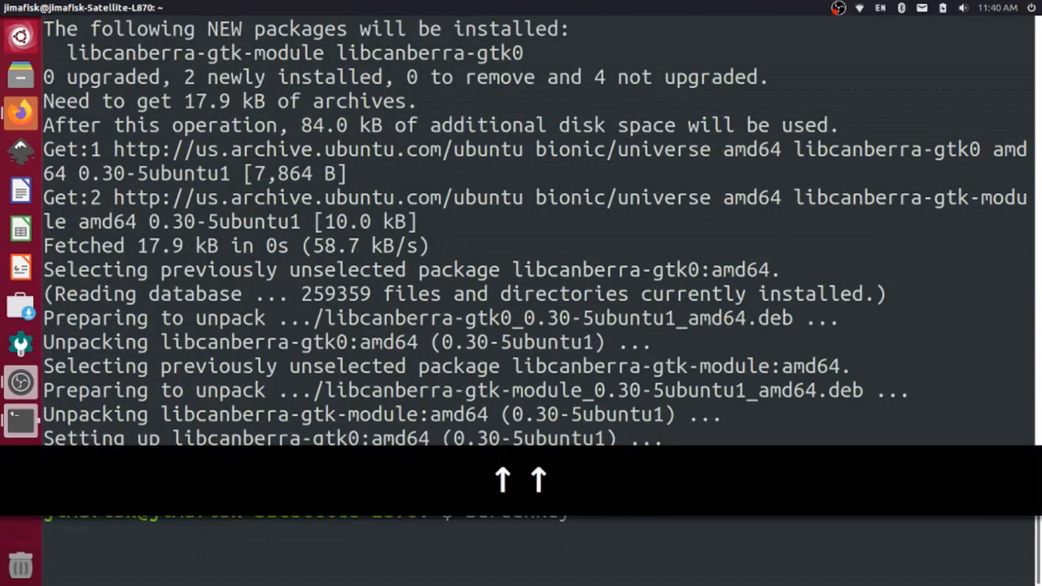
text(scree)
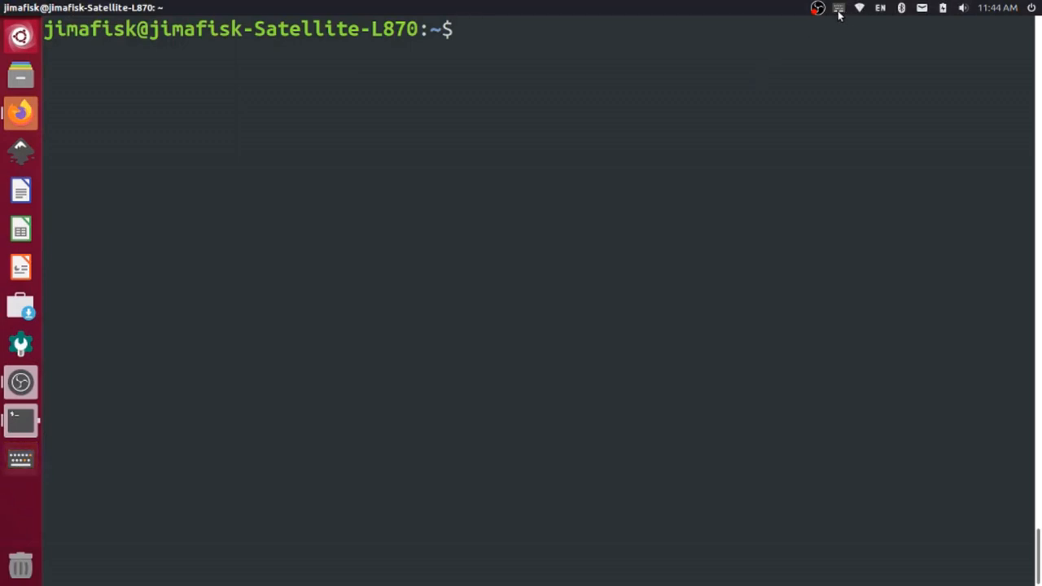
Type 'hel' at the prompt to watch Screenkey show the keystrokes.
text(hel)
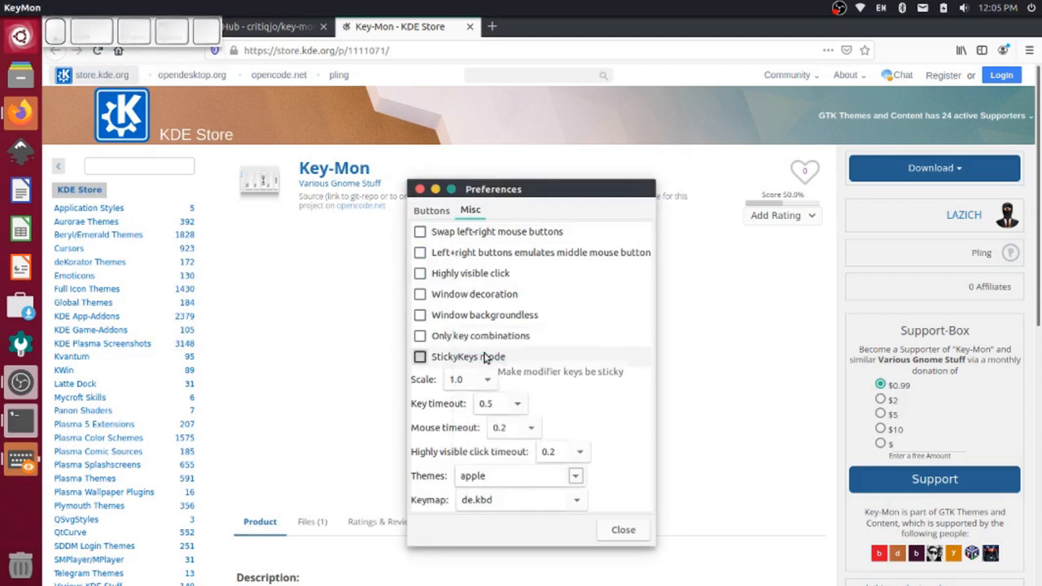
Open the Misc tab of Key-Mon's Preferences, showing theme and keymap options.
click(622, 530)
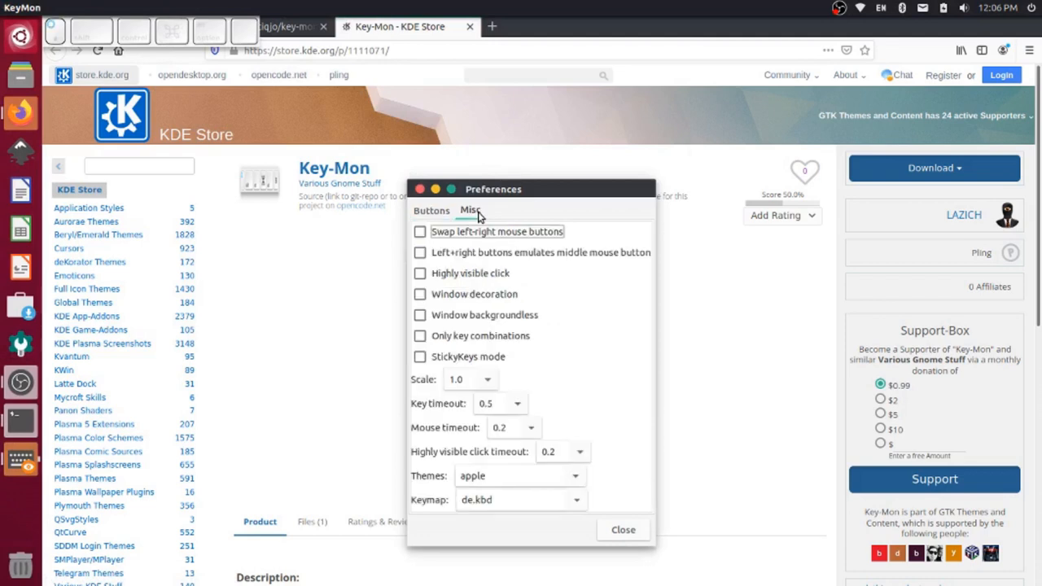
Turn Key-Mon's Window decoration on, then off again after repositioning the display.
click(420, 295)
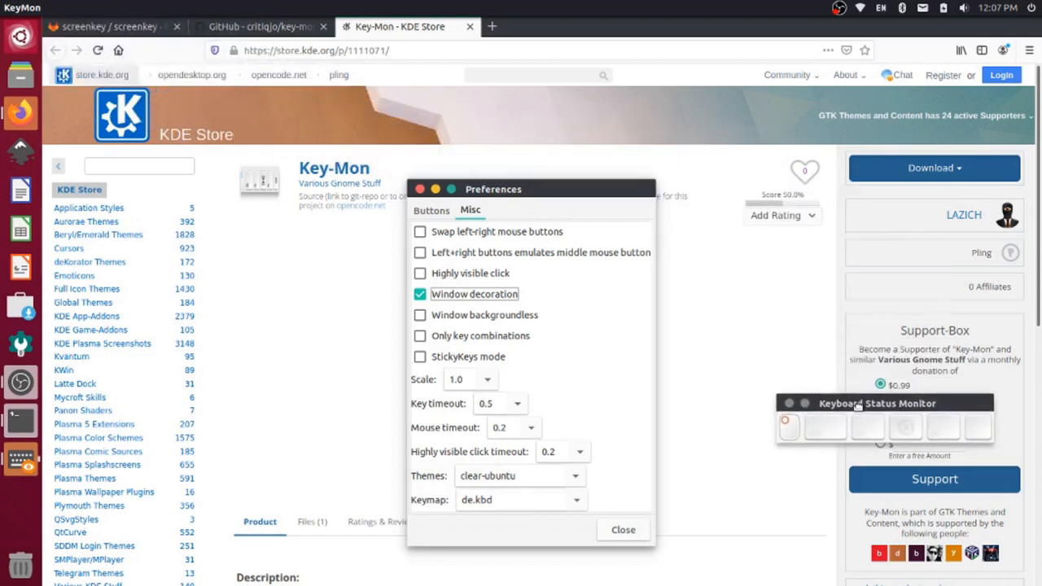
click(419, 294)
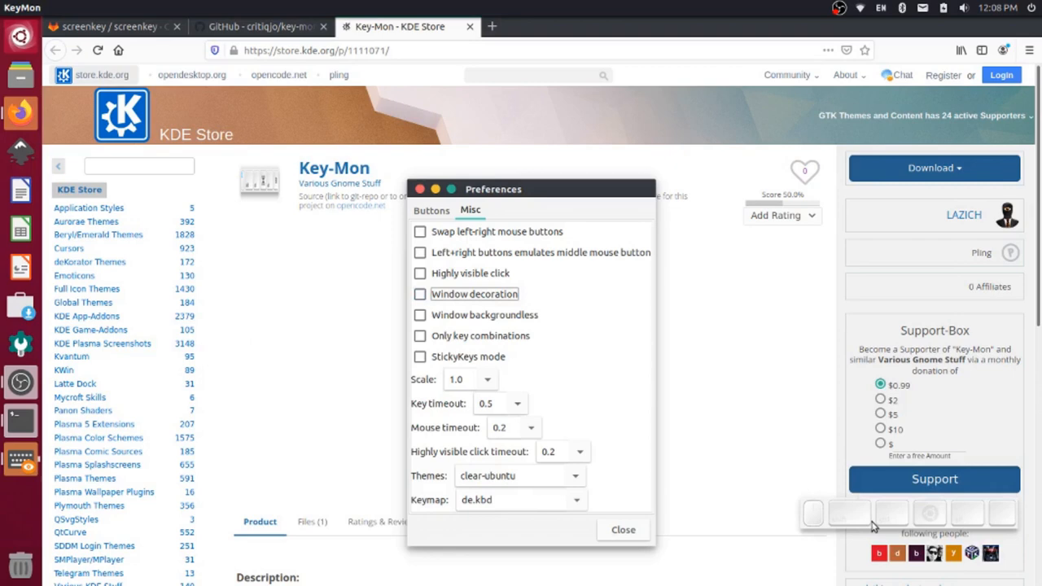